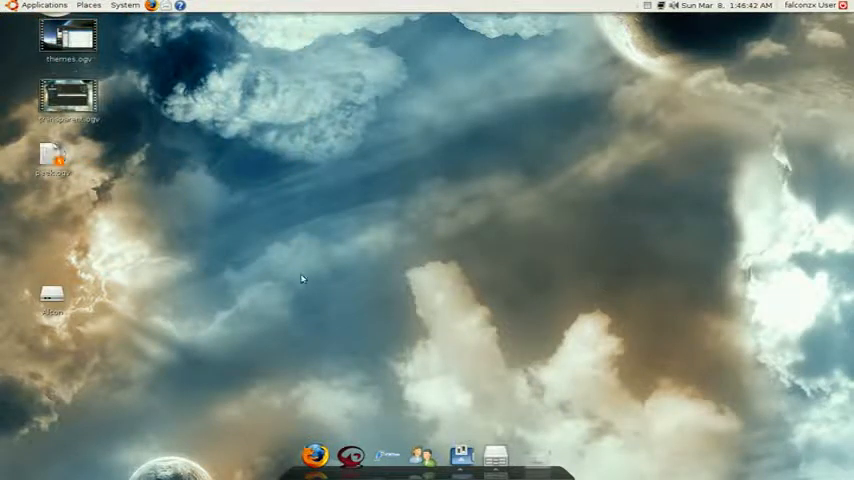
{"action": "mouse_move", "coordinate": [288, 288]}
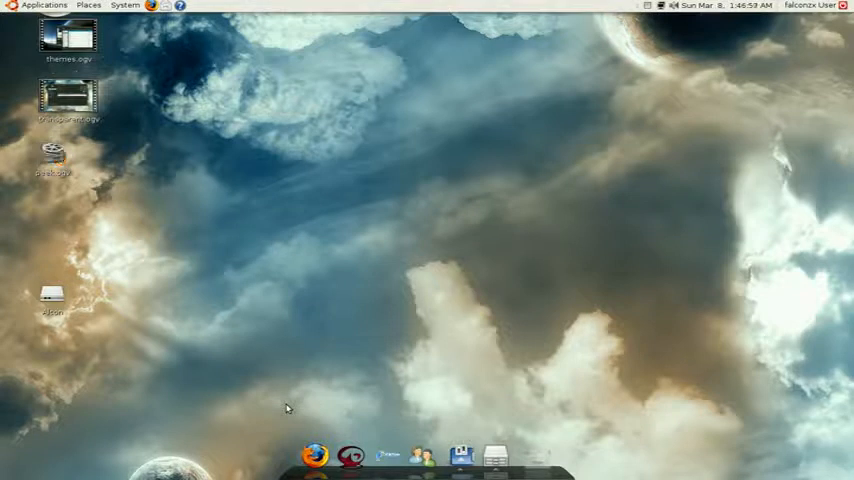
{"action": "mouse_move", "coordinate": [318, 430]}
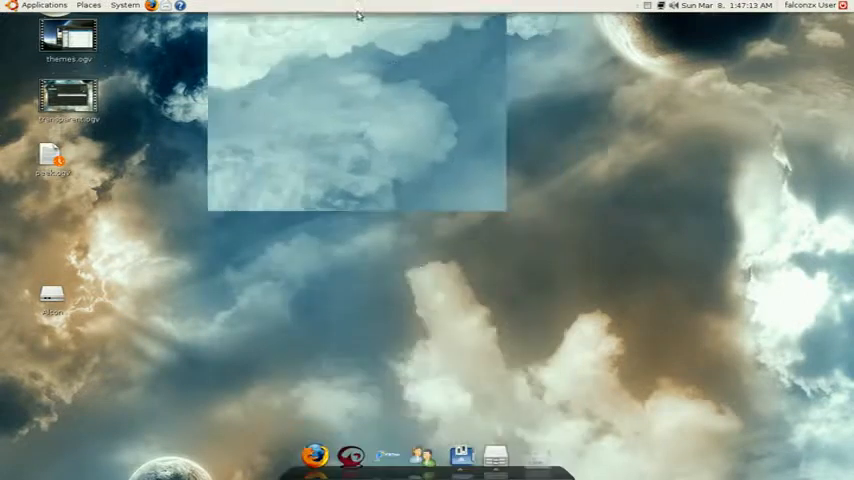
Step: Check the panel menu, search 'avant' in the software installer, then close it
{"action": "right_click", "coordinate": [356, 6]}
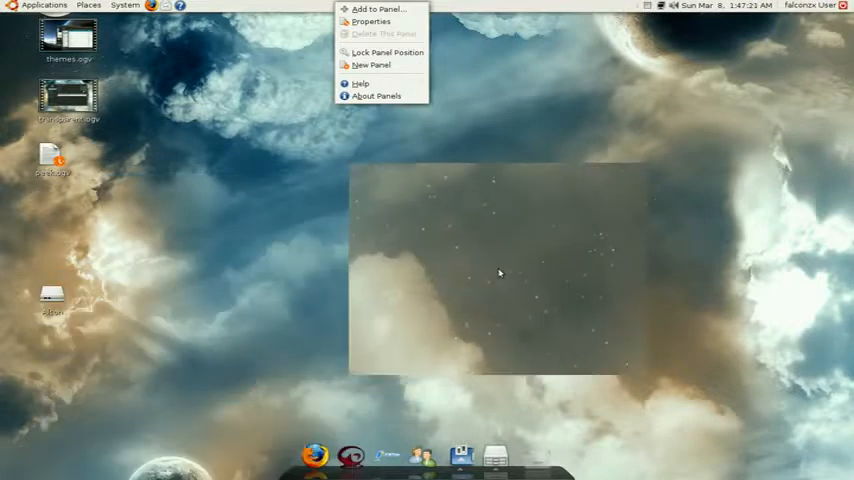
{"action": "left_click", "coordinate": [500, 272]}
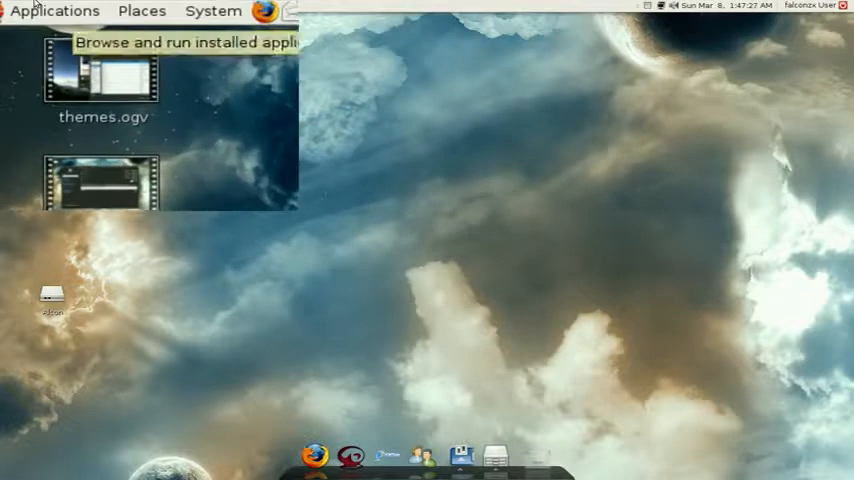
{"action": "left_click", "coordinate": [56, 10]}
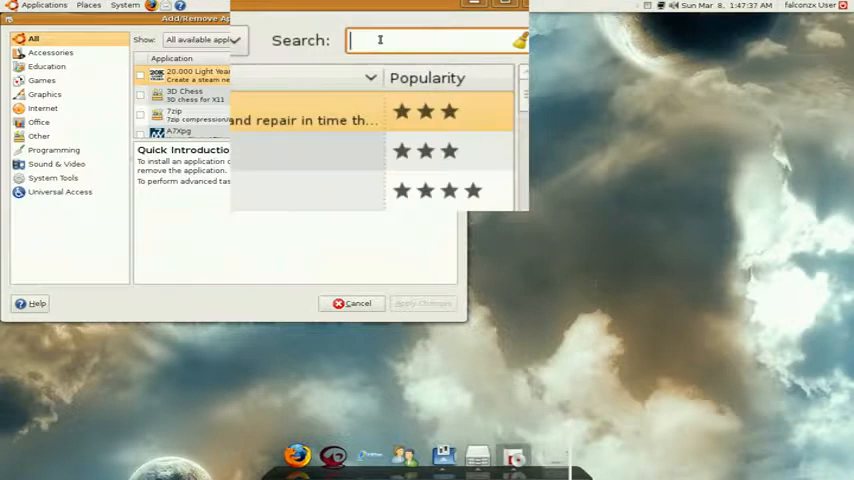
{"action": "type", "text": "avant"}
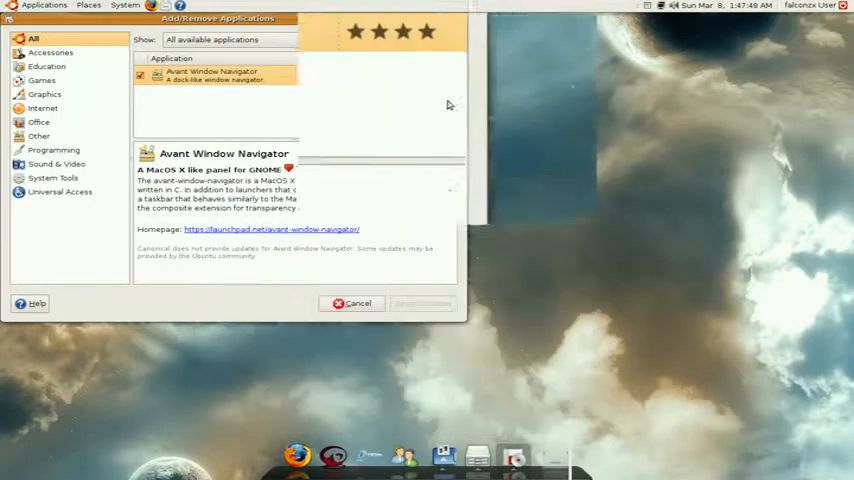
{"action": "left_click", "coordinate": [352, 304]}
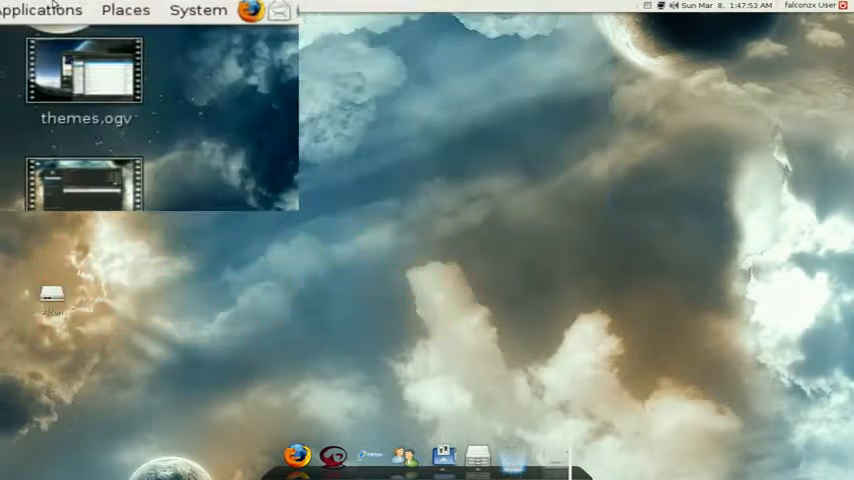
Step: Browse the Applications menu, then reach Sessions via System > Preferences
{"action": "left_click", "coordinate": [42, 10]}
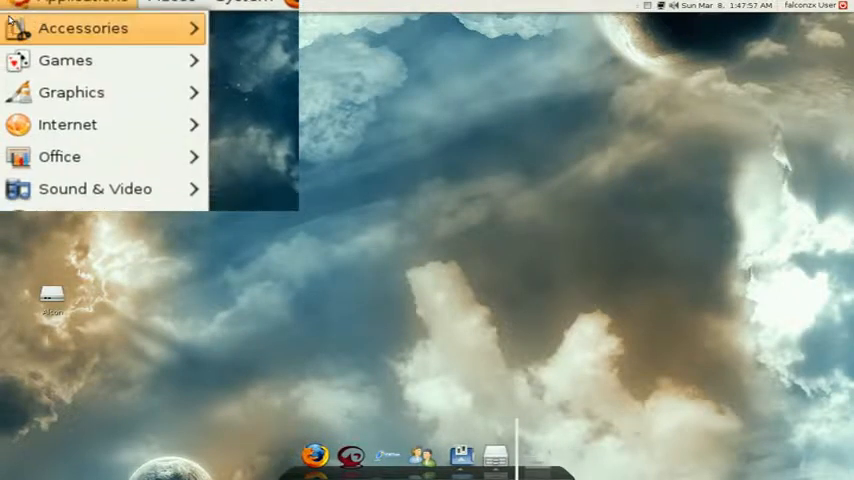
{"action": "left_click", "coordinate": [84, 28]}
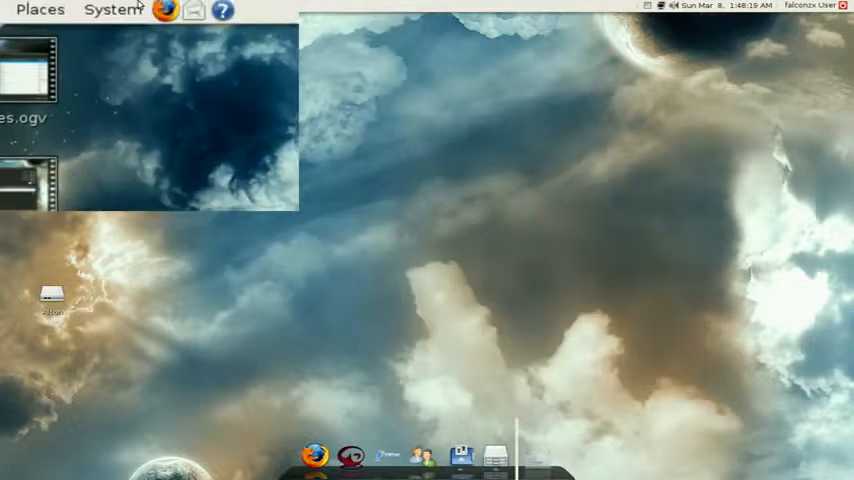
{"action": "left_click", "coordinate": [118, 6]}
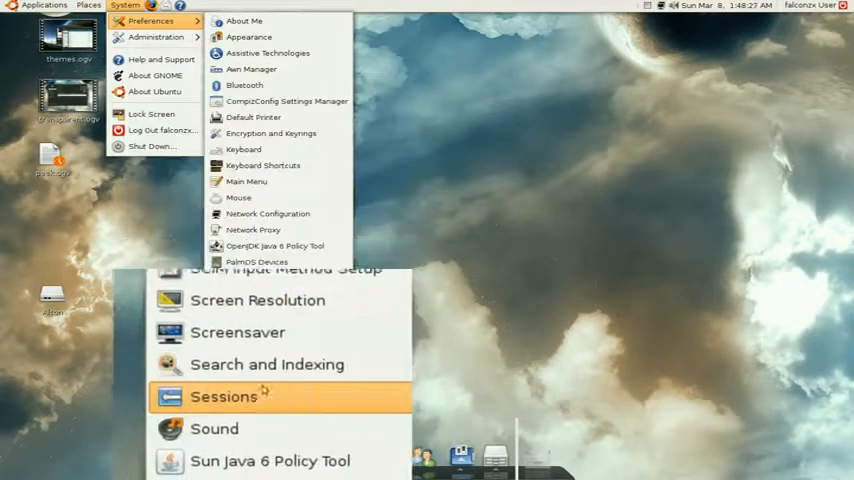
{"action": "left_click", "coordinate": [224, 396]}
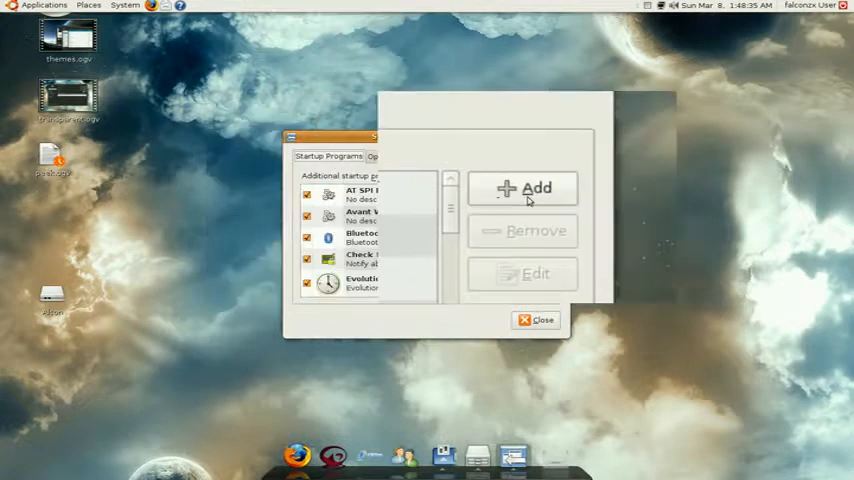
Step: Add a startup entry with the command 'avant-window-navigator'
{"action": "left_click", "coordinate": [524, 188]}
{"action": "type", "text": "avant window manager"}
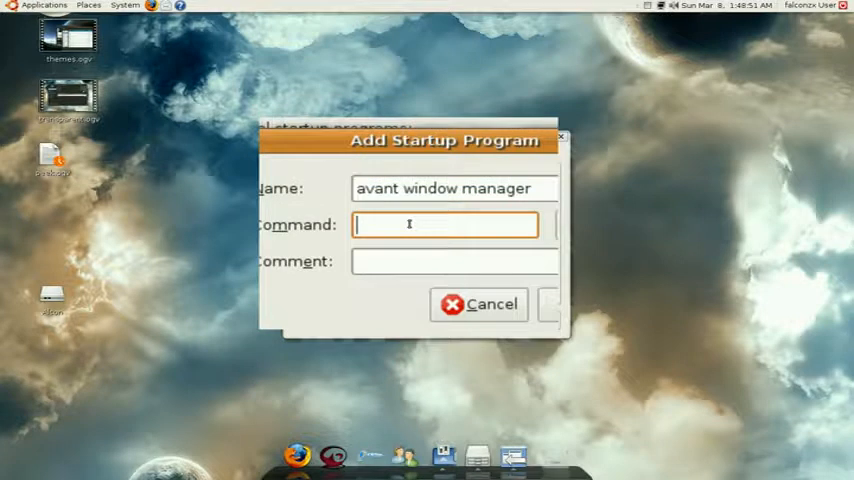
{"action": "type", "text": "a"}
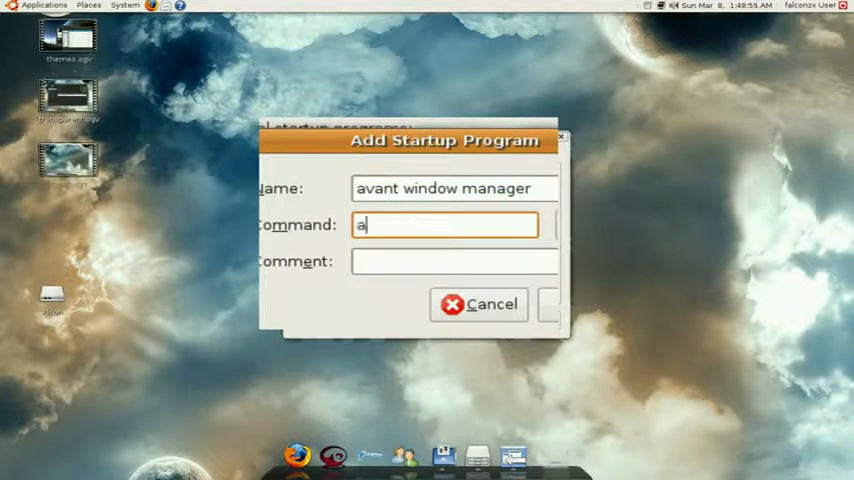
{"action": "type", "text": "va"}
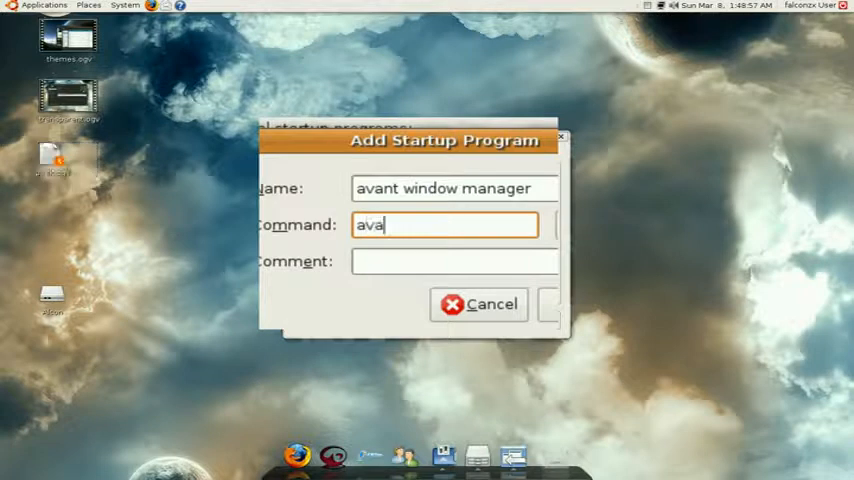
{"action": "type", "text": "nt-w"}
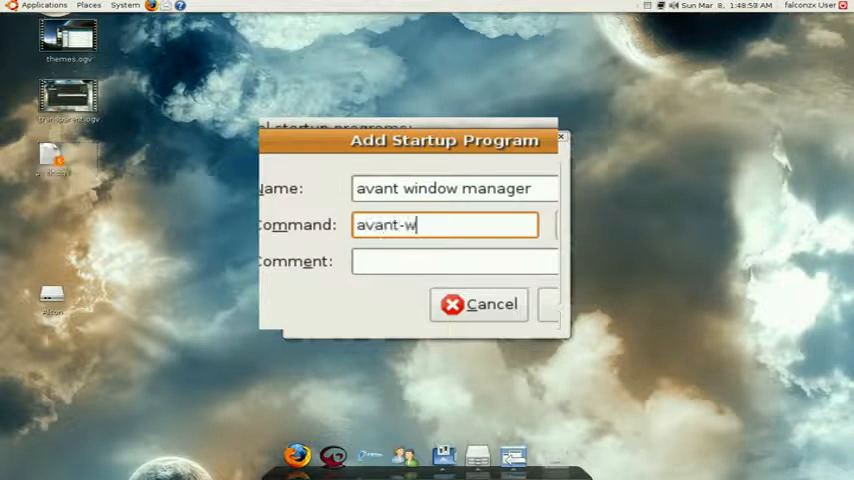
{"action": "type", "text": "indow"}
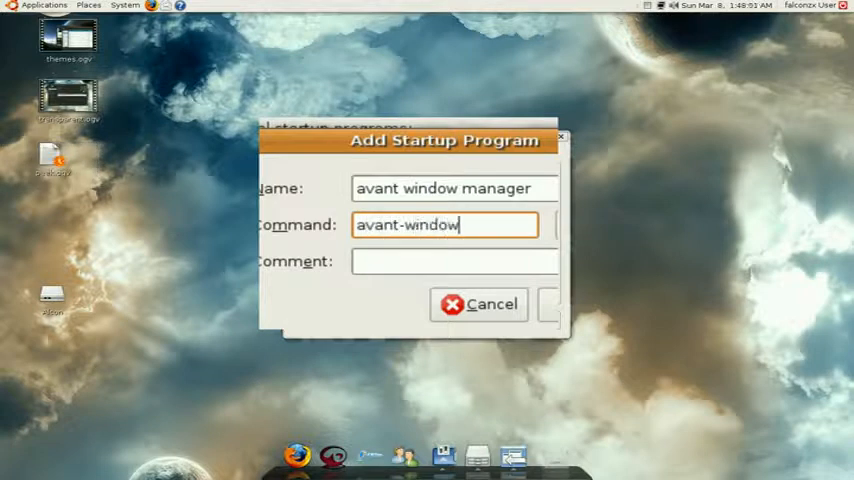
{"action": "type", "text": "-"}
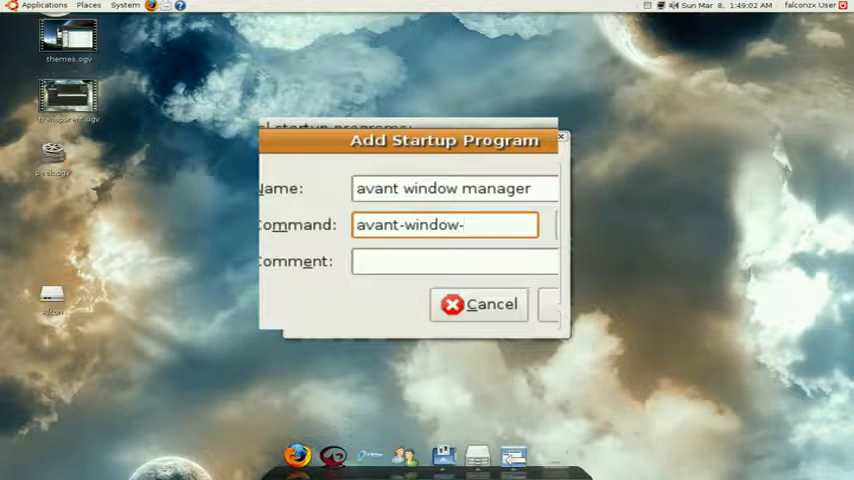
{"action": "type", "text": "navigo"}
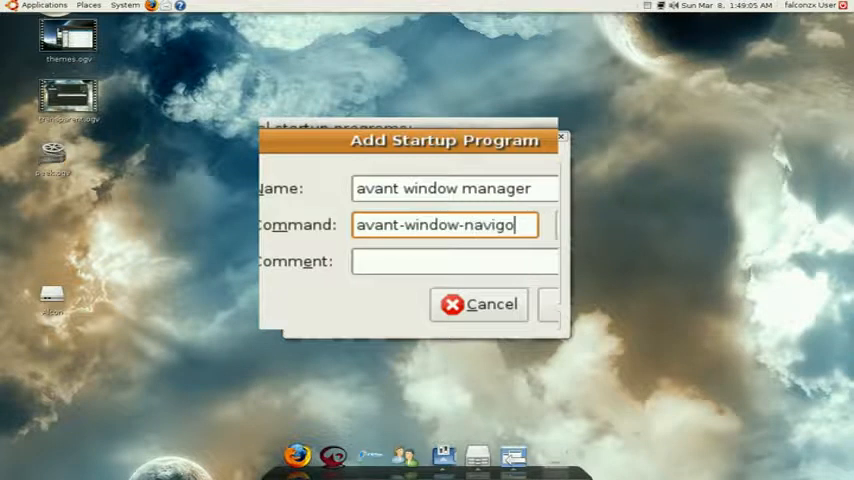
{"action": "type", "text": "r"}
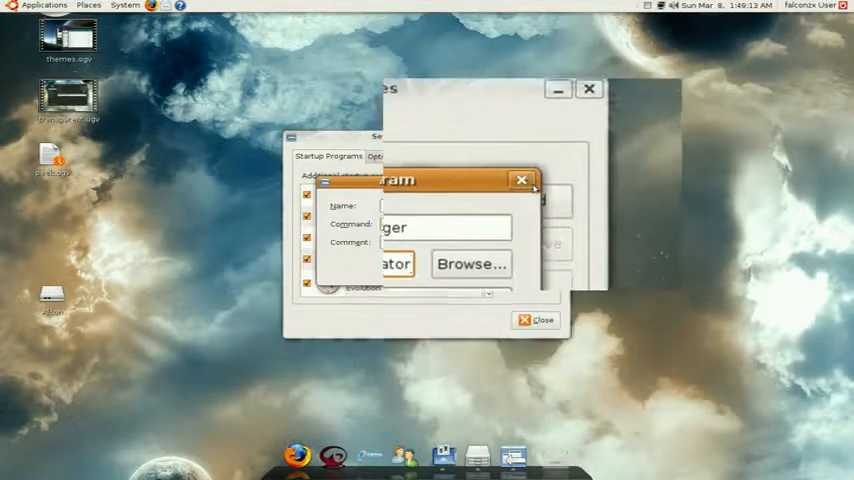
Step: Confirm the avant window manager entry in the startup list and close Sessions
{"action": "left_click", "coordinate": [522, 180]}
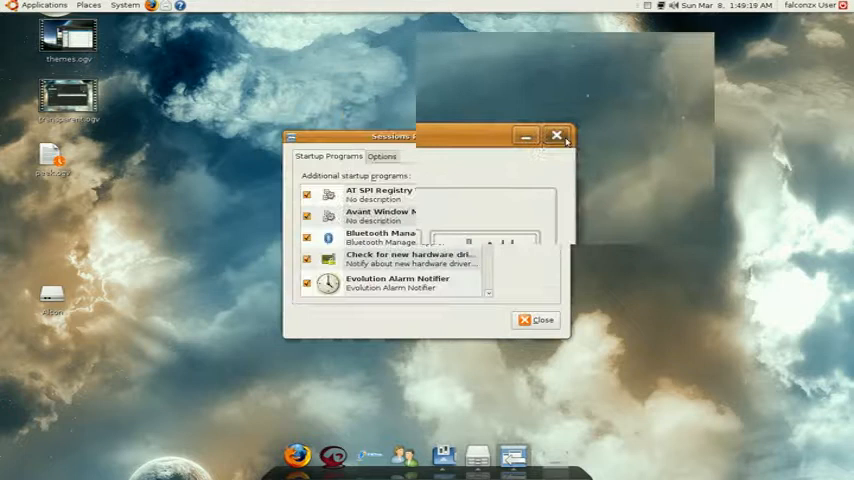
{"action": "left_click", "coordinate": [556, 136]}
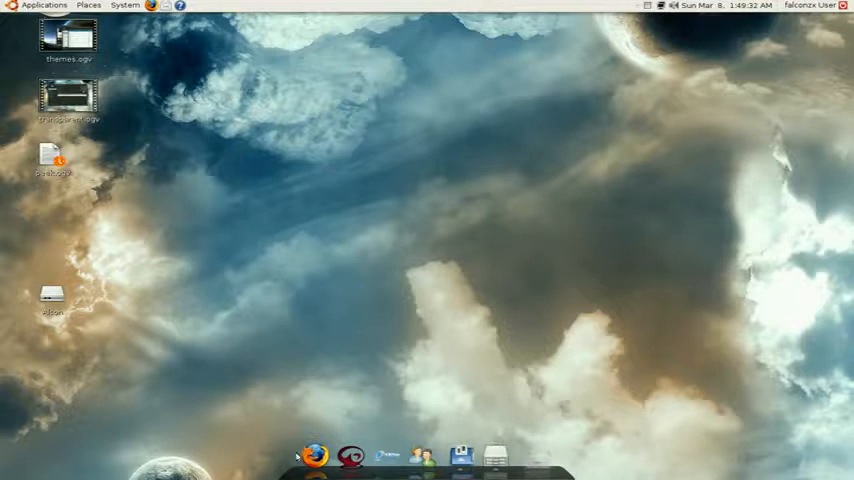
{"action": "mouse_move", "coordinate": [316, 456]}
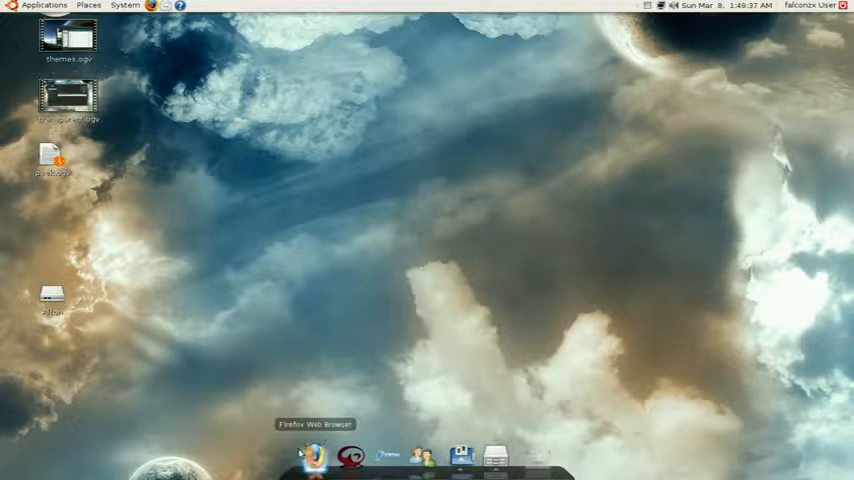
{"action": "mouse_move", "coordinate": [284, 444]}
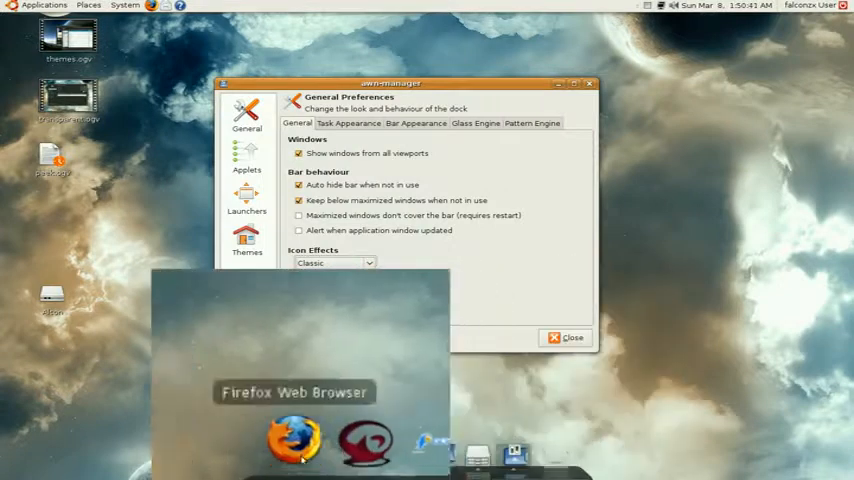
Step: Change the dock's icon effect from Classic to 3D Spotlight Turn
{"action": "left_click", "coordinate": [334, 264]}
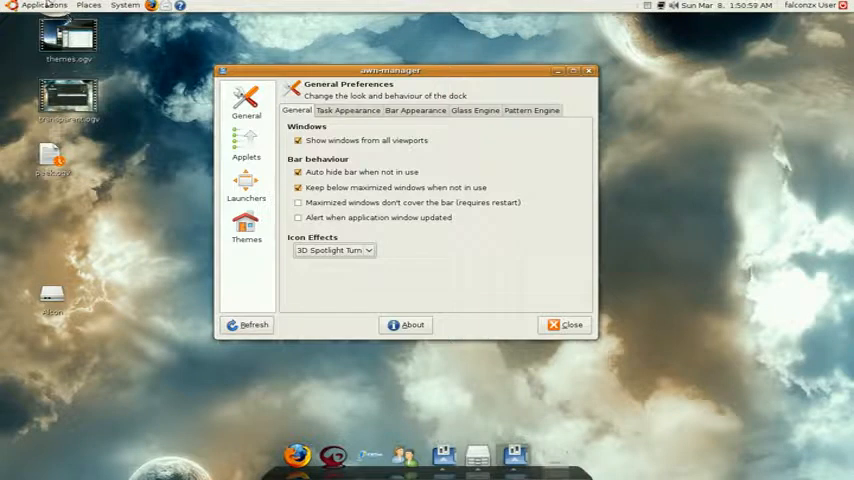
{"action": "left_click", "coordinate": [44, 4]}
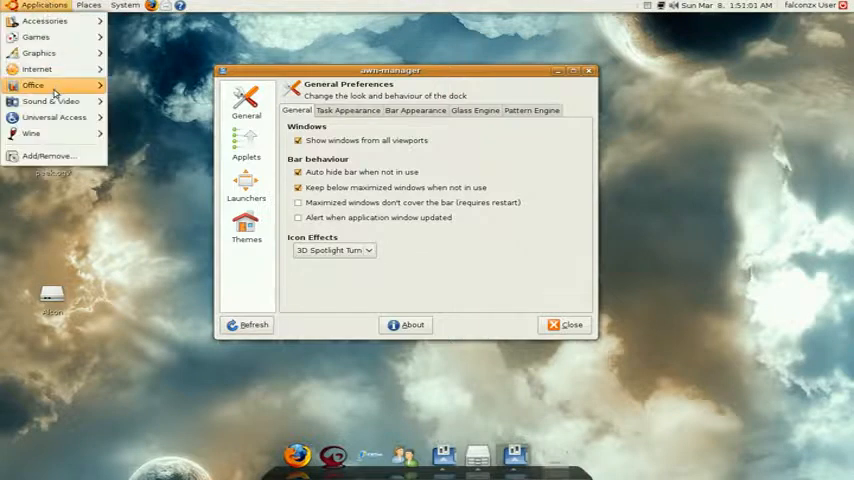
{"action": "left_click", "coordinate": [50, 100]}
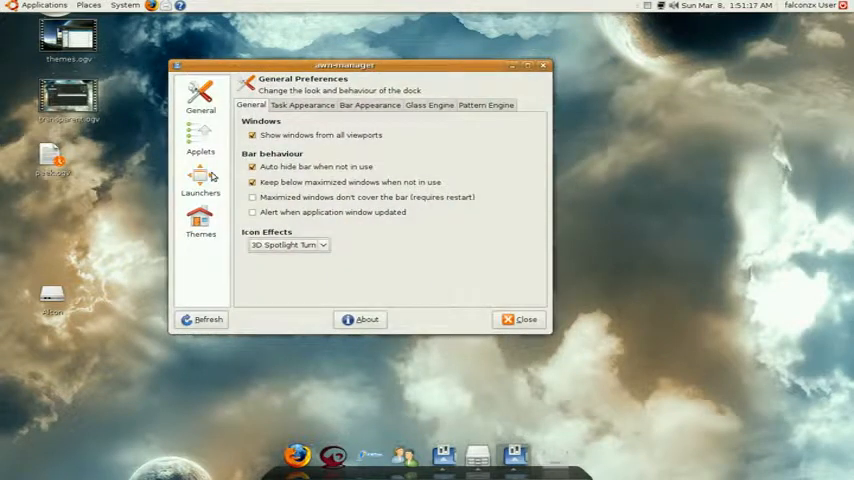
{"action": "mouse_move", "coordinate": [212, 176]}
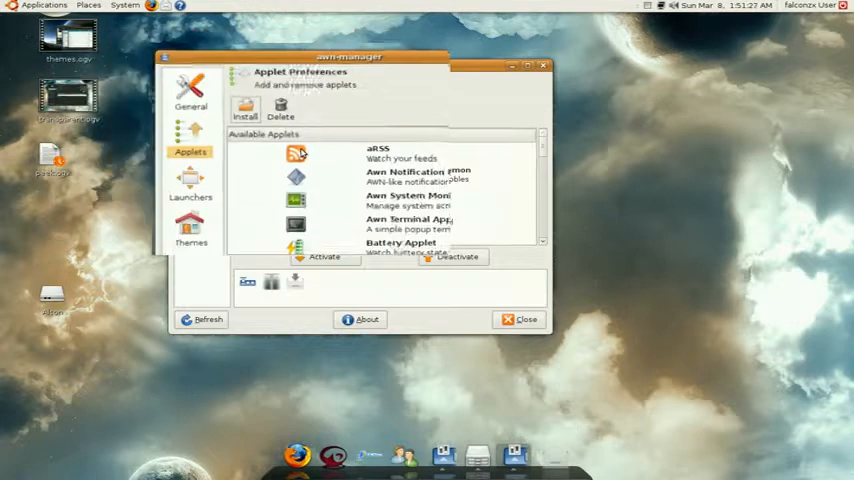
Step: Select the Battery Applet in Available Applets and activate it on the dock
{"action": "left_click_drag", "start_coordinate": [348, 56], "coordinate": [340, 40]}
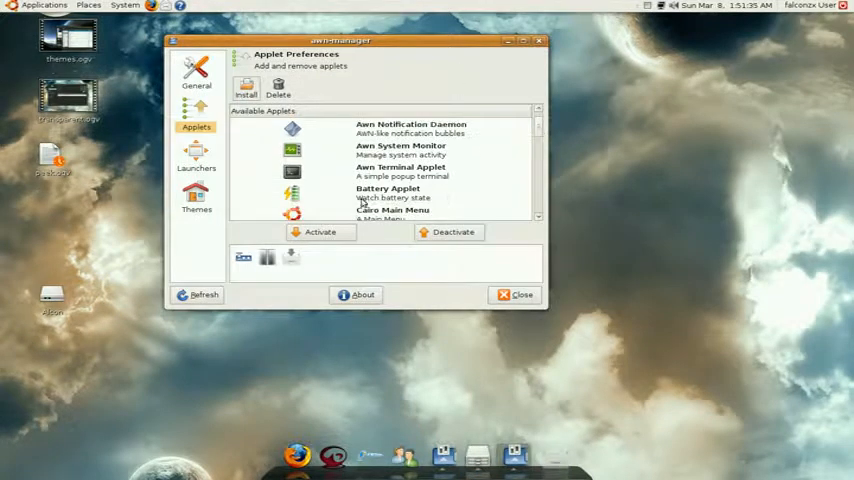
{"action": "mouse_move", "coordinate": [320, 200]}
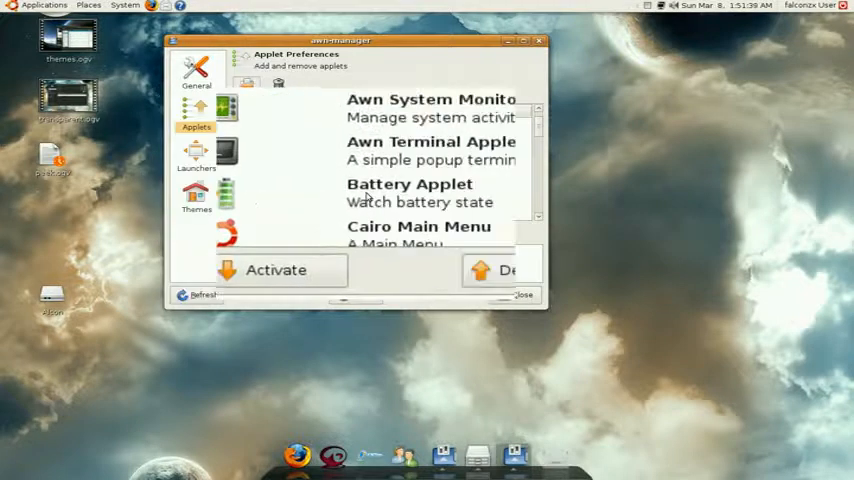
{"action": "left_click", "coordinate": [410, 196]}
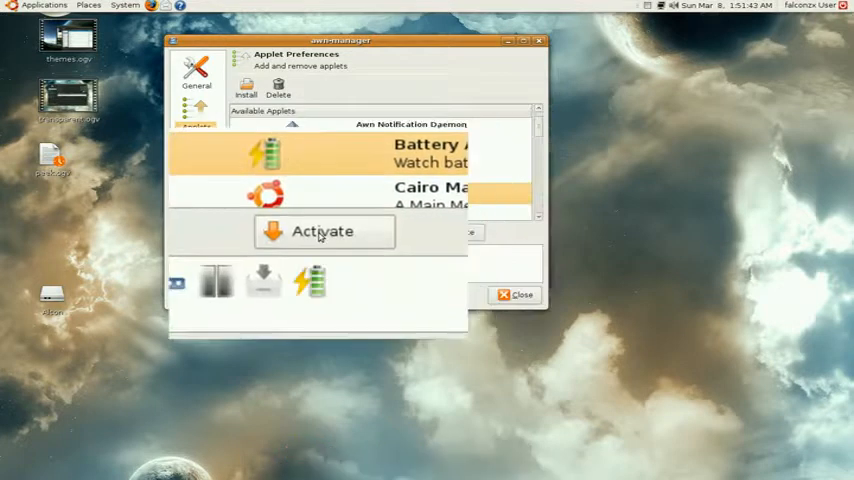
{"action": "left_click", "coordinate": [322, 232]}
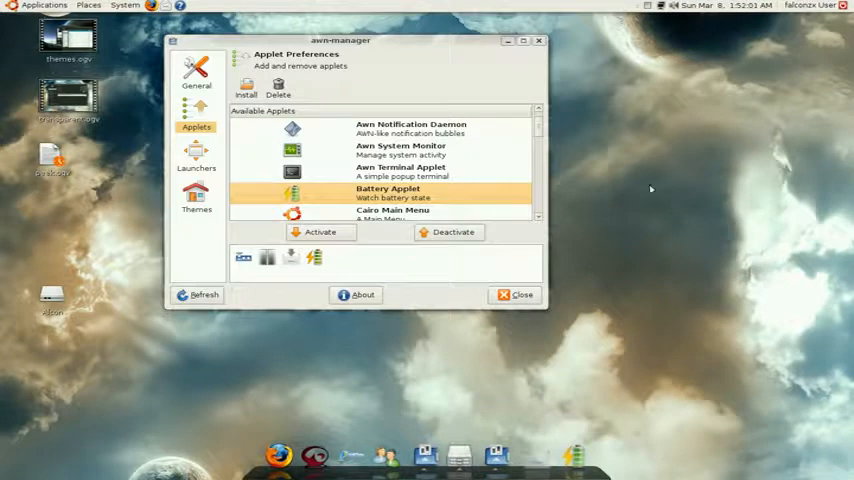
{"action": "mouse_move", "coordinate": [438, 274]}
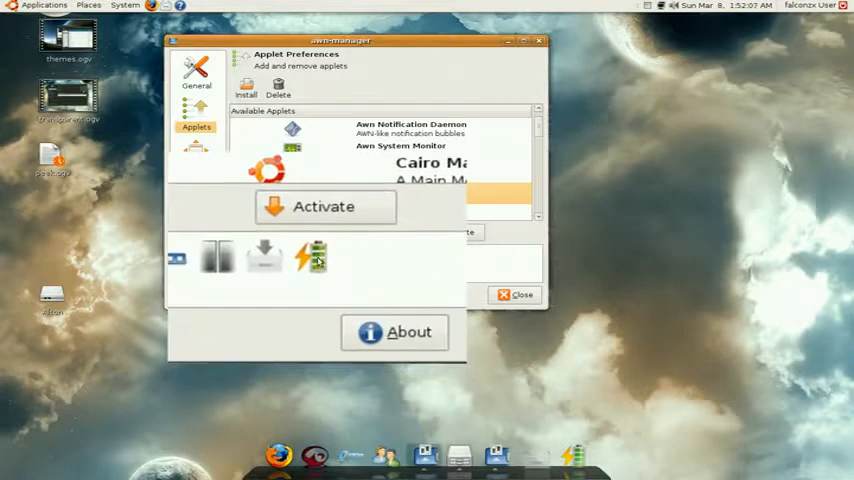
Step: Activate the Stacks Applet so it joins the dock's active applets
{"action": "left_click", "coordinate": [324, 206]}
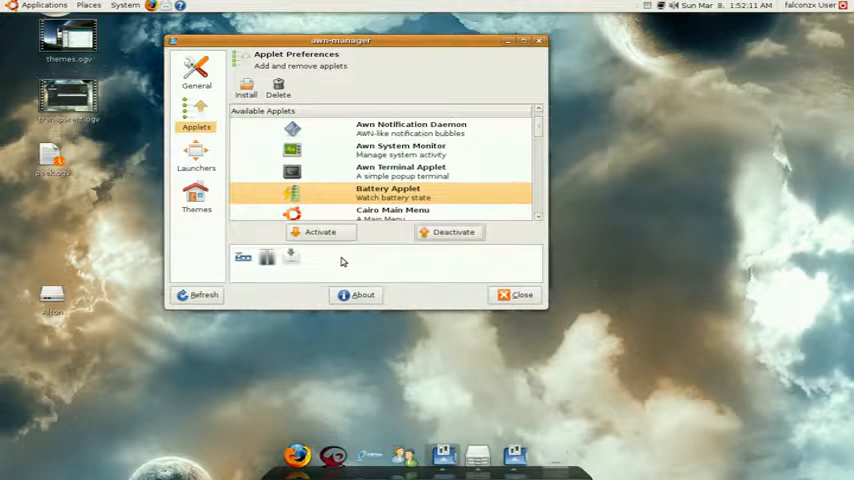
{"action": "mouse_move", "coordinate": [292, 258]}
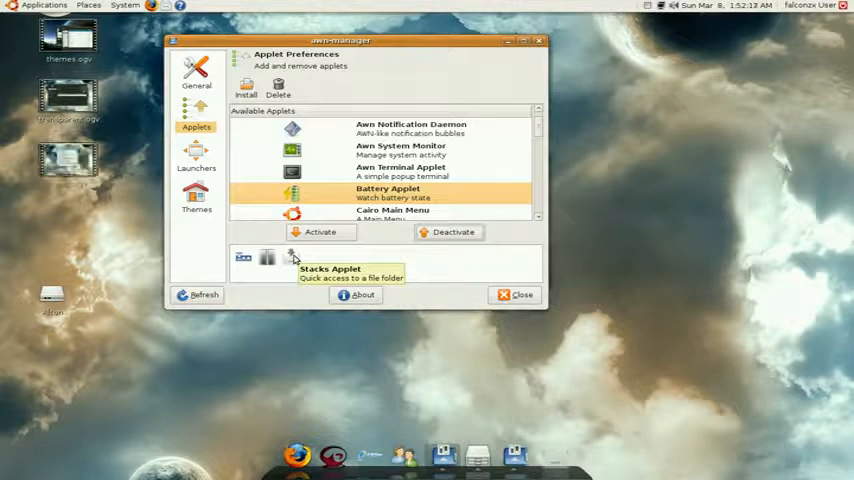
{"action": "mouse_move", "coordinate": [400, 376]}
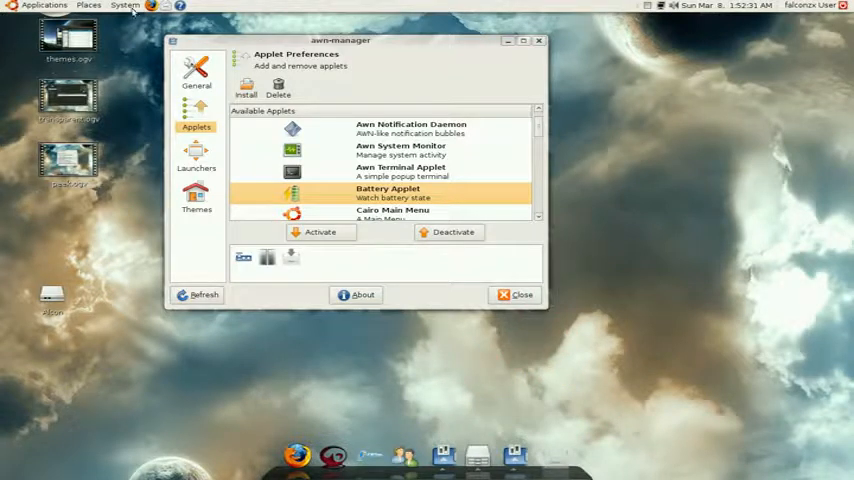
Step: Open a Nautilus folder window from Places and select the Themes folder
{"action": "left_click", "coordinate": [88, 4]}
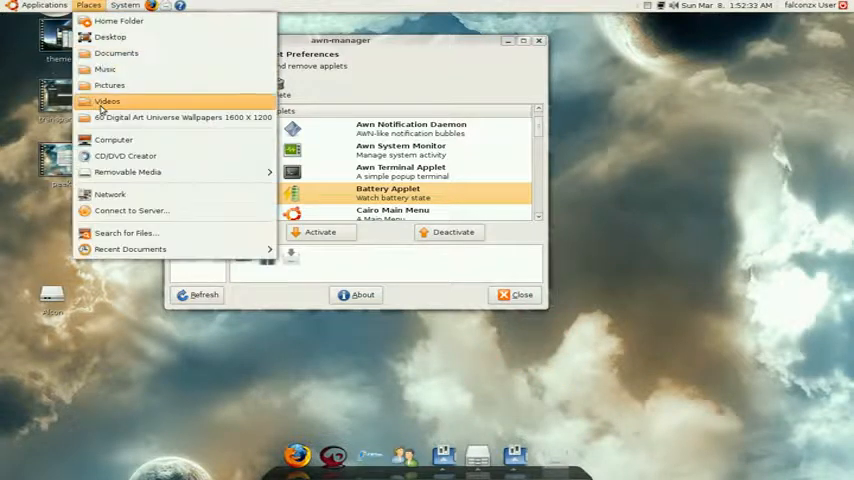
{"action": "mouse_move", "coordinate": [116, 384]}
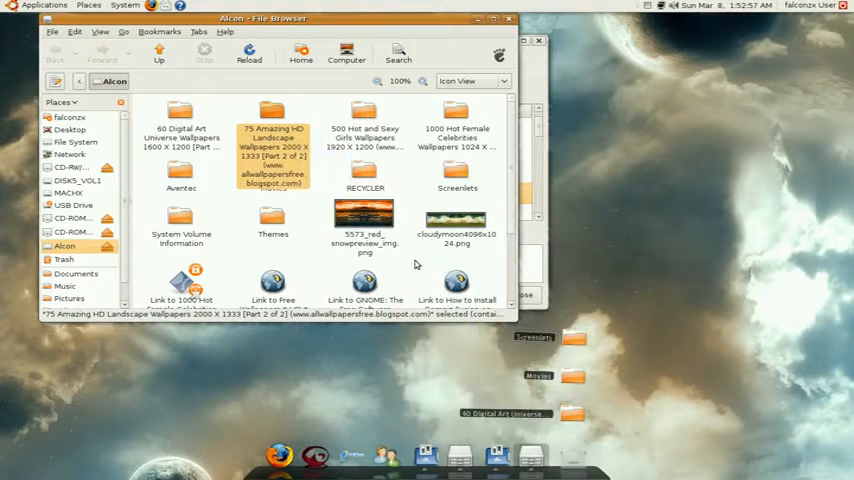
{"action": "left_click", "coordinate": [272, 222]}
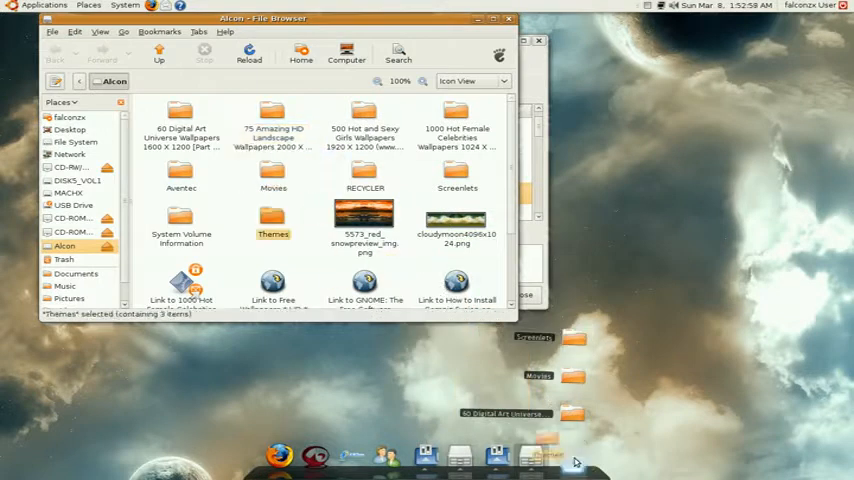
{"action": "mouse_move", "coordinate": [522, 396]}
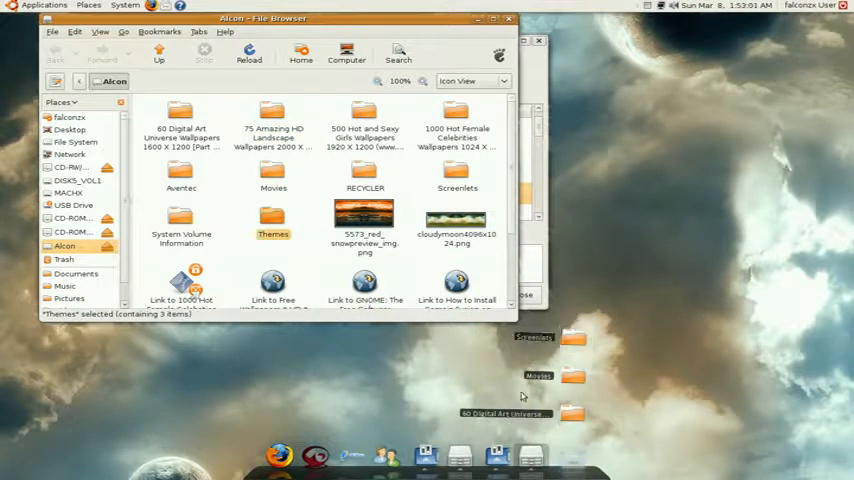
{"action": "mouse_move", "coordinate": [510, 18]}
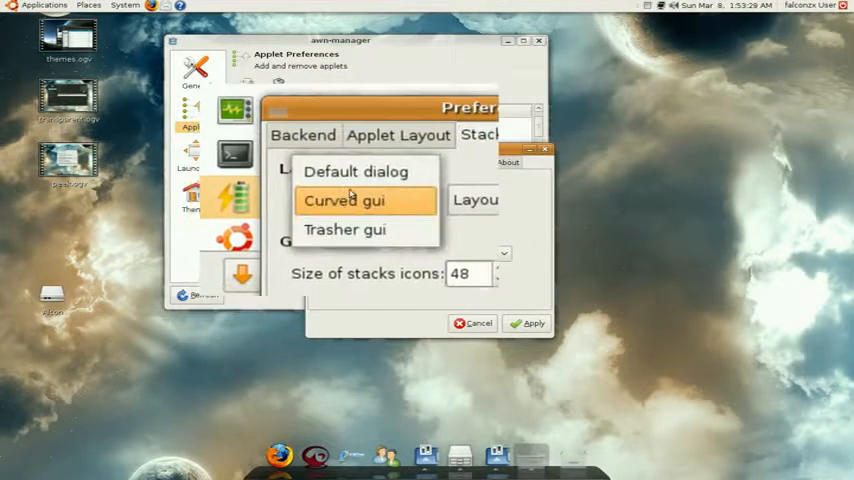
Step: Set the stacks layout to Curved gui and apply it
{"action": "left_click", "coordinate": [344, 200]}
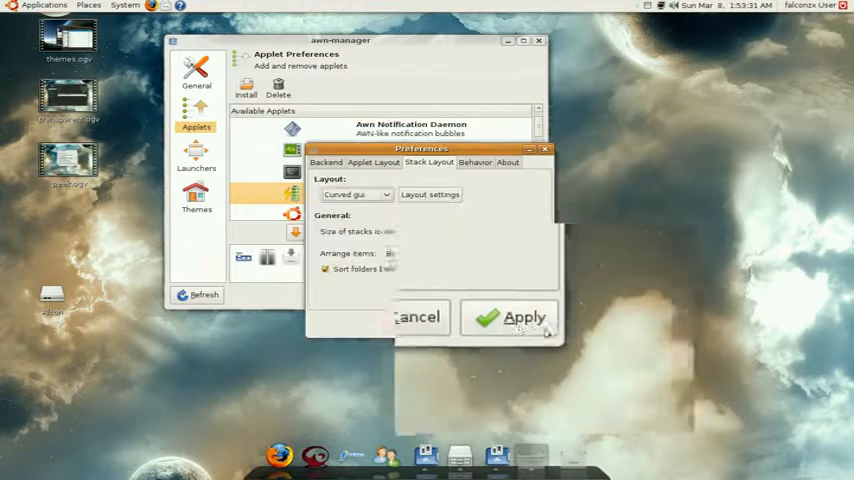
{"action": "left_click", "coordinate": [524, 316]}
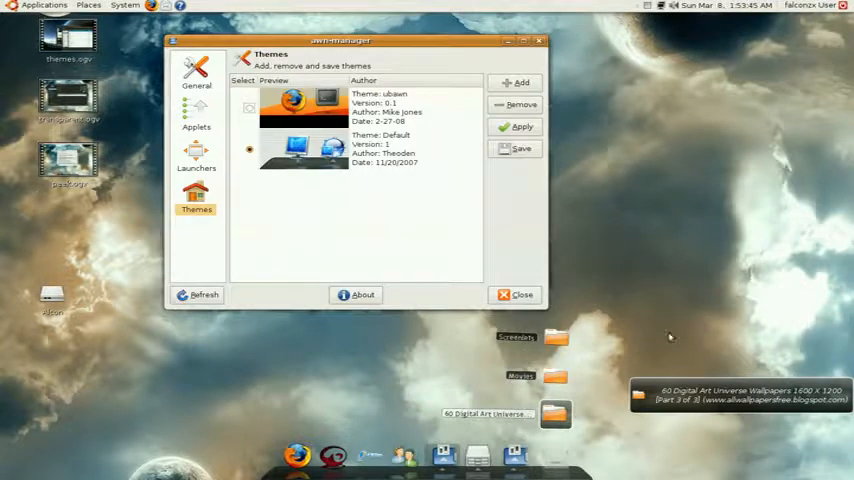
Step: Add a theme archive from the file chooser to the dock's Themes list
{"action": "left_click", "coordinate": [248, 108]}
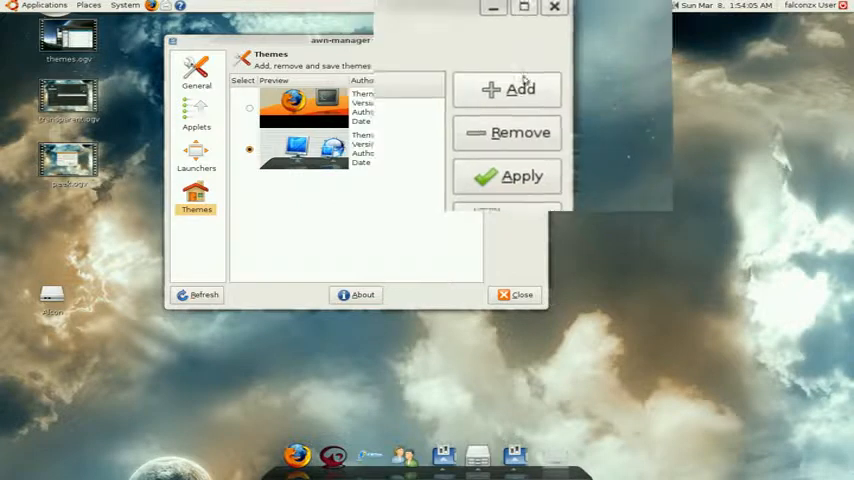
{"action": "left_click", "coordinate": [520, 88]}
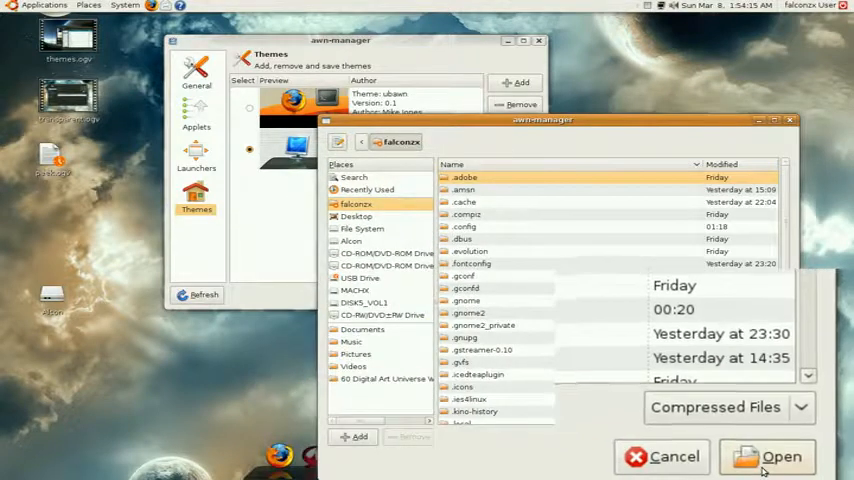
{"action": "left_click", "coordinate": [674, 456]}
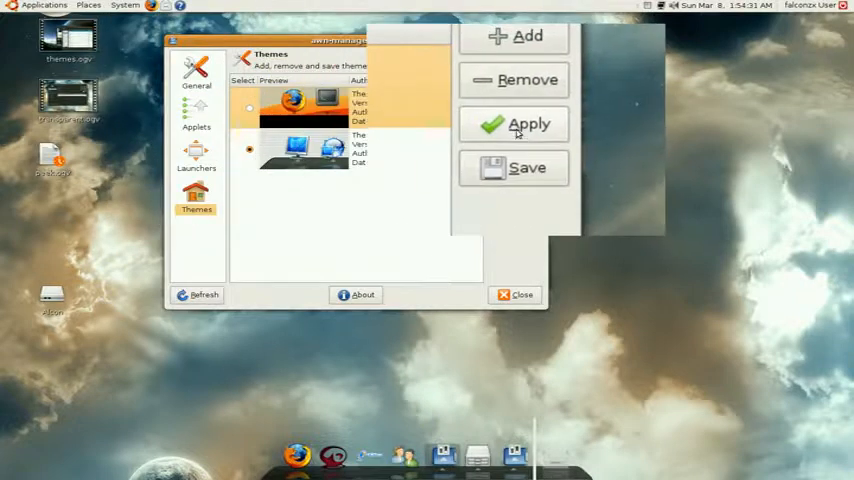
{"action": "left_click", "coordinate": [528, 124]}
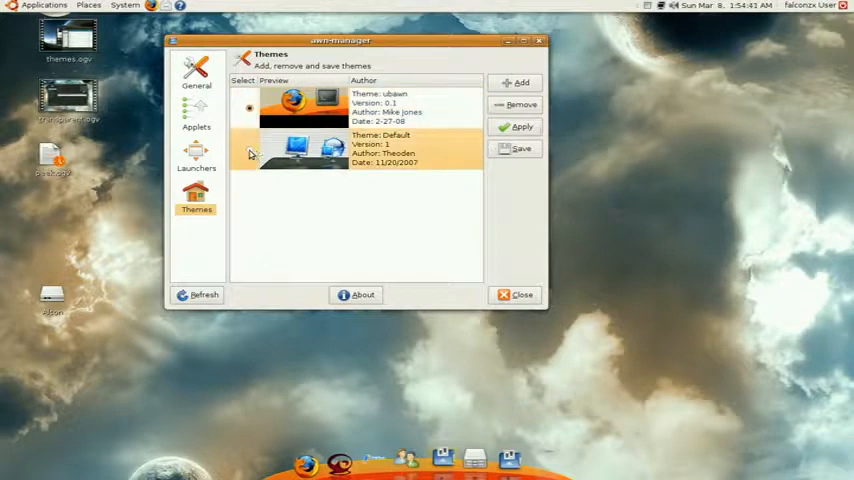
Step: Select the Default theme and make it the active dock theme
{"action": "left_click", "coordinate": [248, 148]}
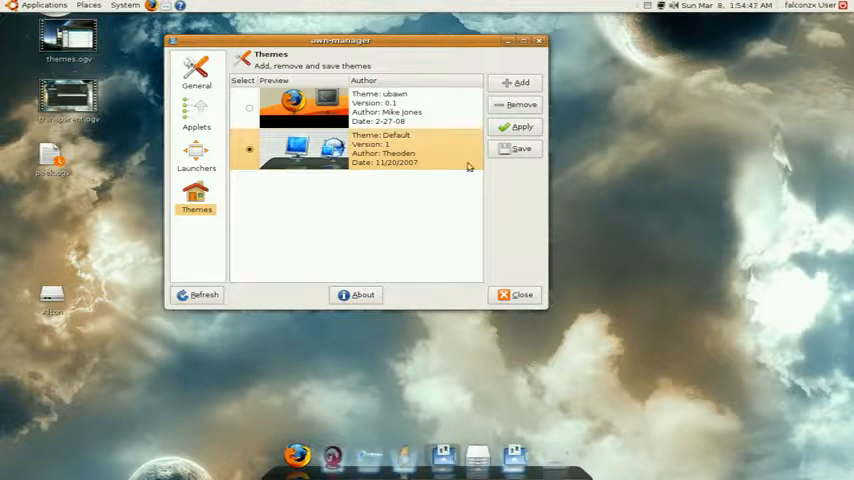
{"action": "left_click", "coordinate": [196, 72]}
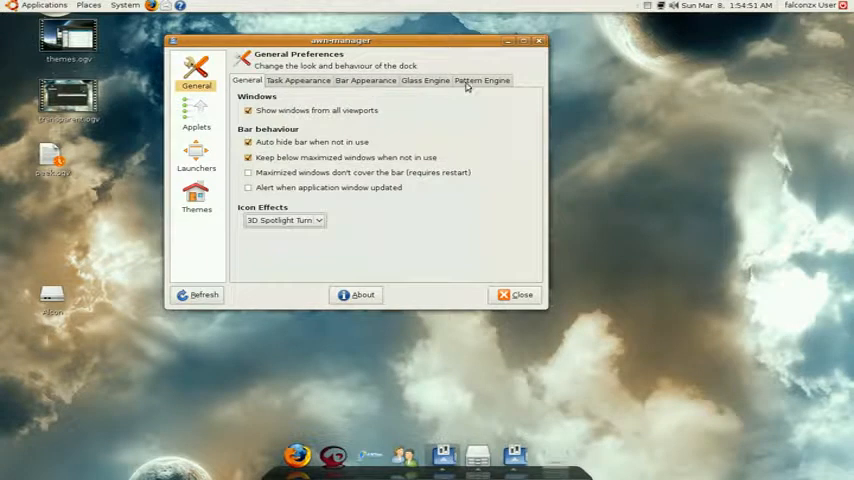
Step: Show the dock's Pattern Engine settings with the pattern enabled and transparency at 0.0
{"action": "left_click", "coordinate": [482, 80]}
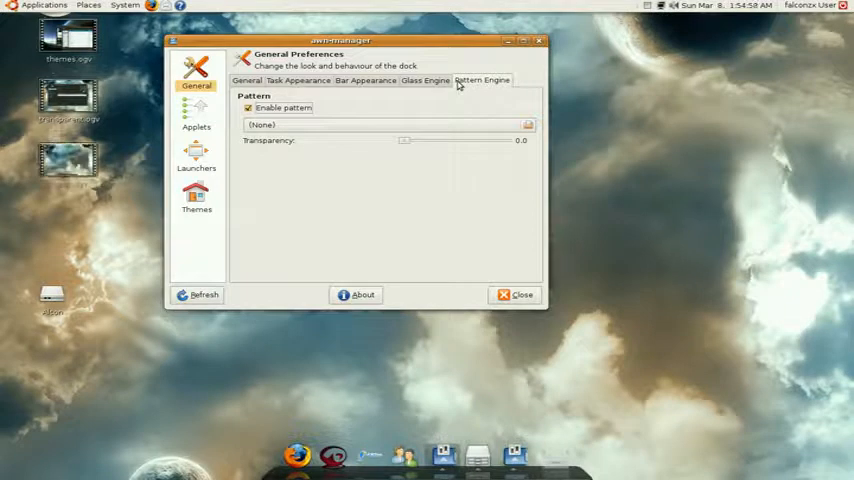
{"action": "mouse_move", "coordinate": [844, 116]}
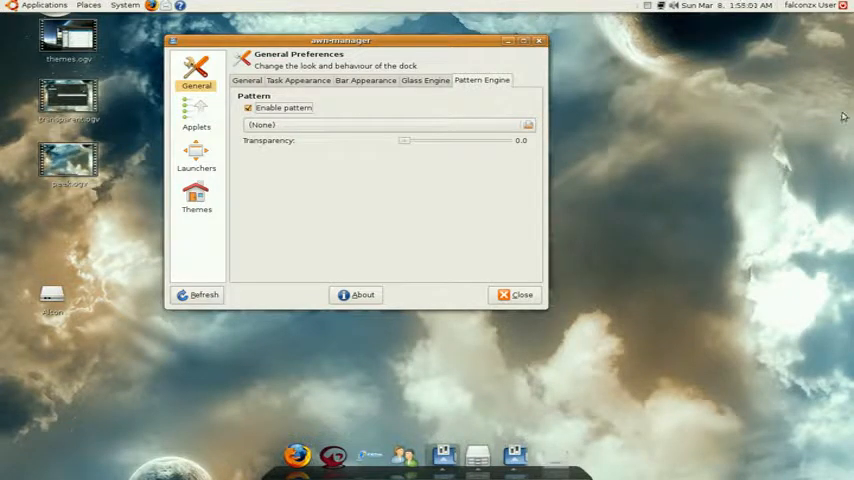
{"action": "mouse_move", "coordinate": [732, 32]}
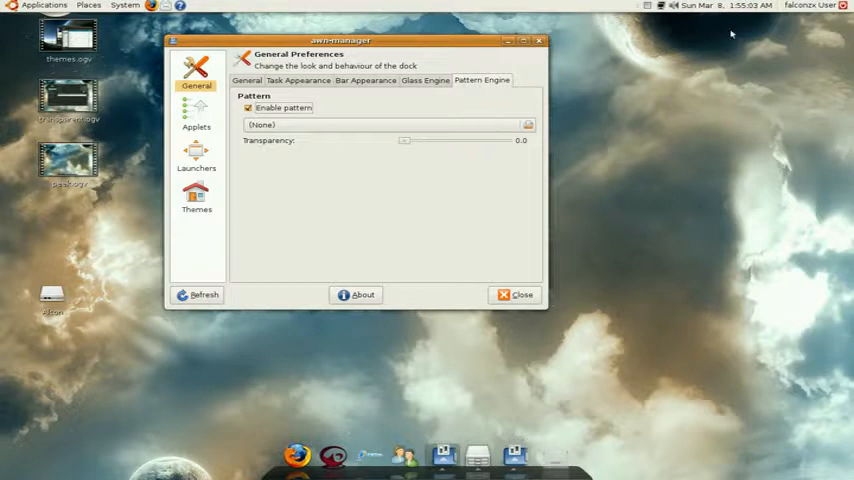
{"action": "mouse_move", "coordinate": [820, 28]}
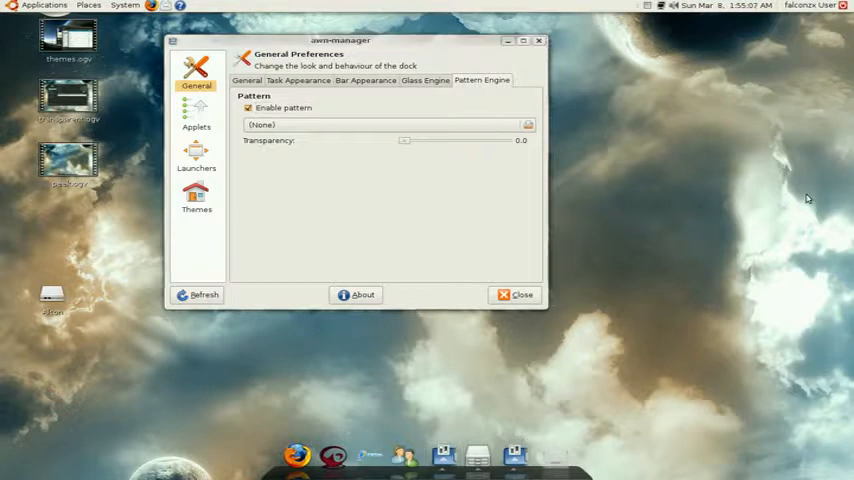
{"action": "mouse_move", "coordinate": [694, 112]}
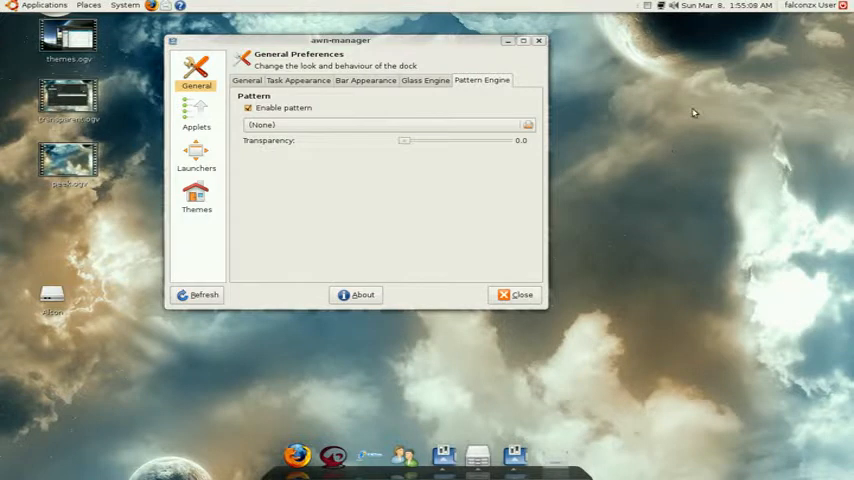